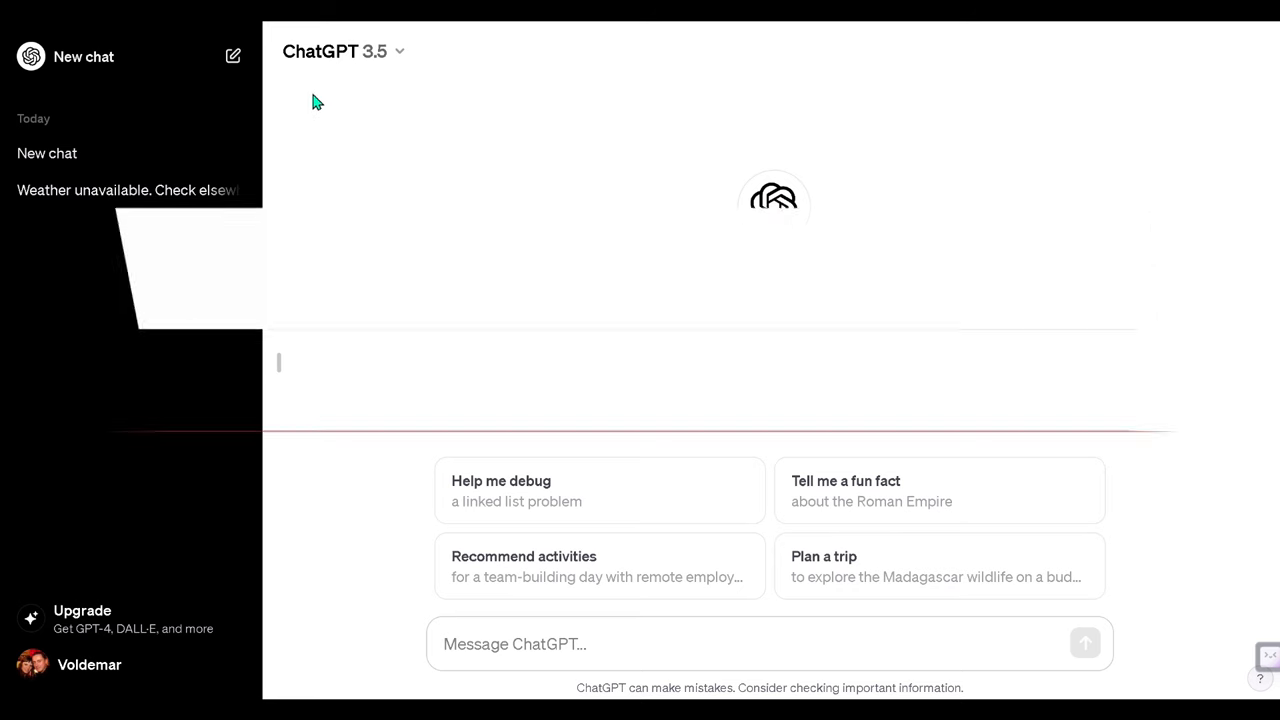
- Browse the model list and view the paid plan required for GPT-4
left_click(343, 51)
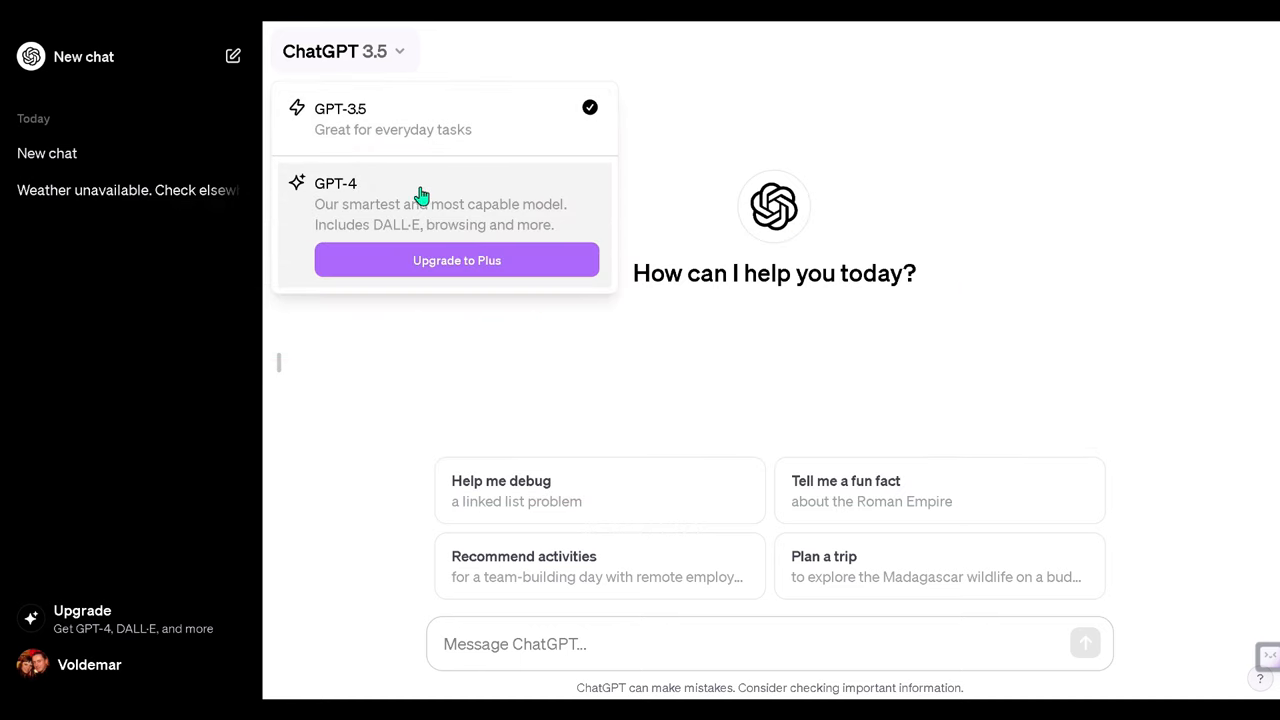
left_click(456, 260)
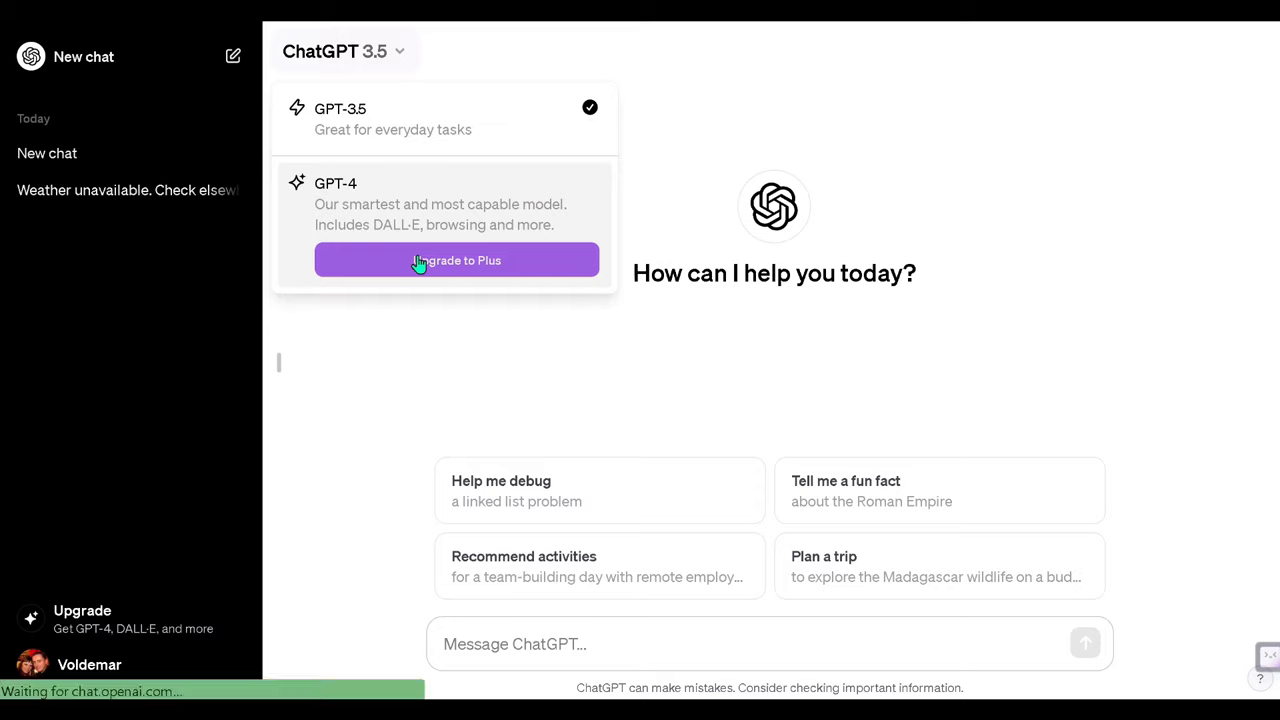
left_click(457, 260)
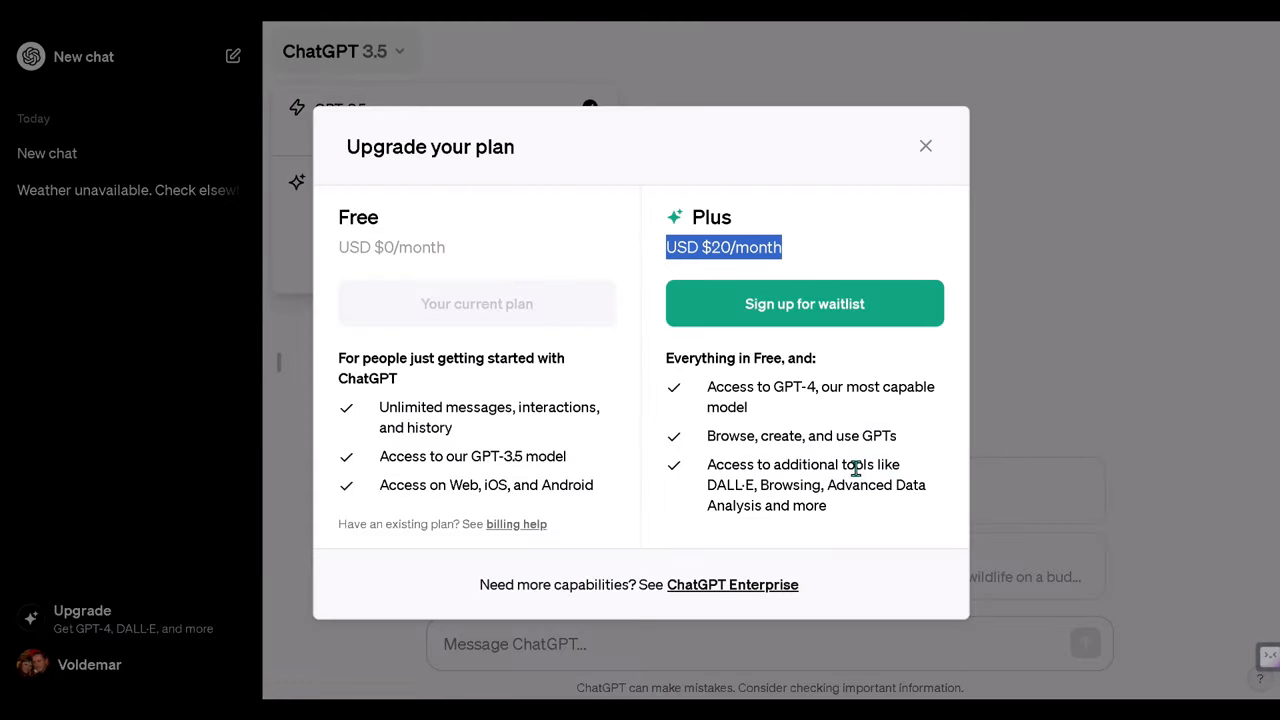
mouse_move(925, 147)
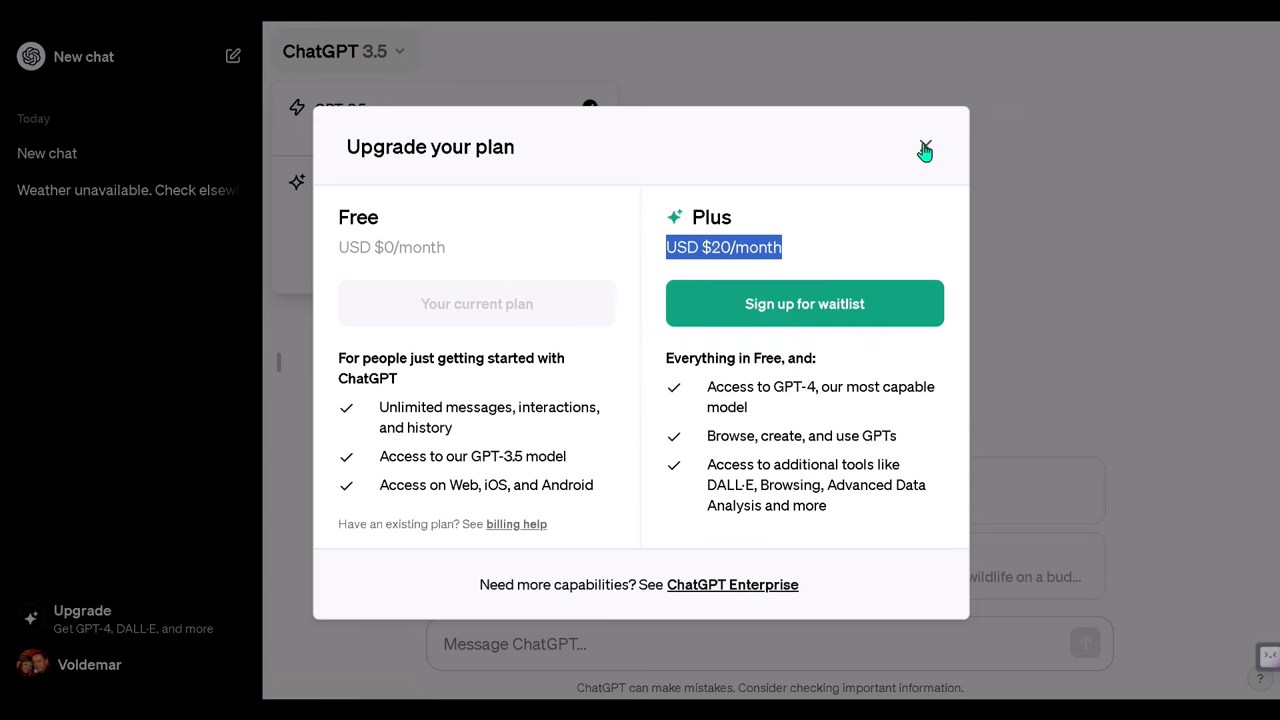
left_click(924, 148)
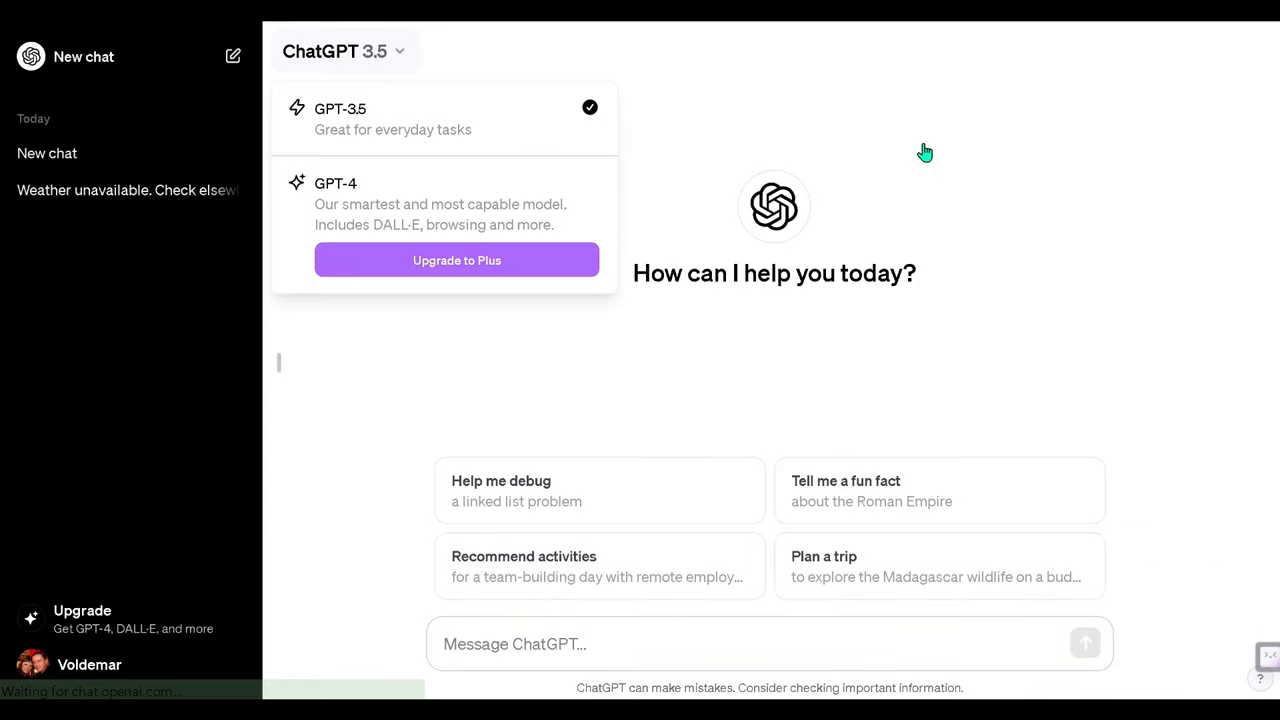
left_click(375, 138)
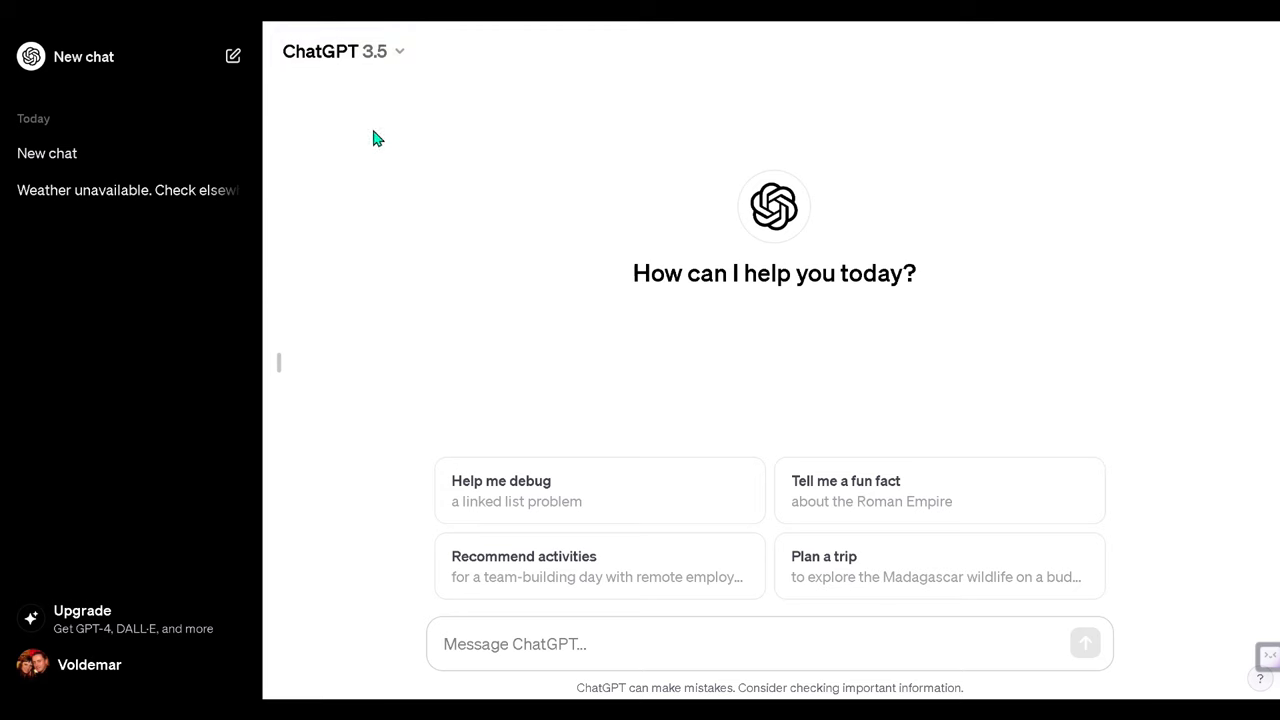
mouse_move(537, 575)
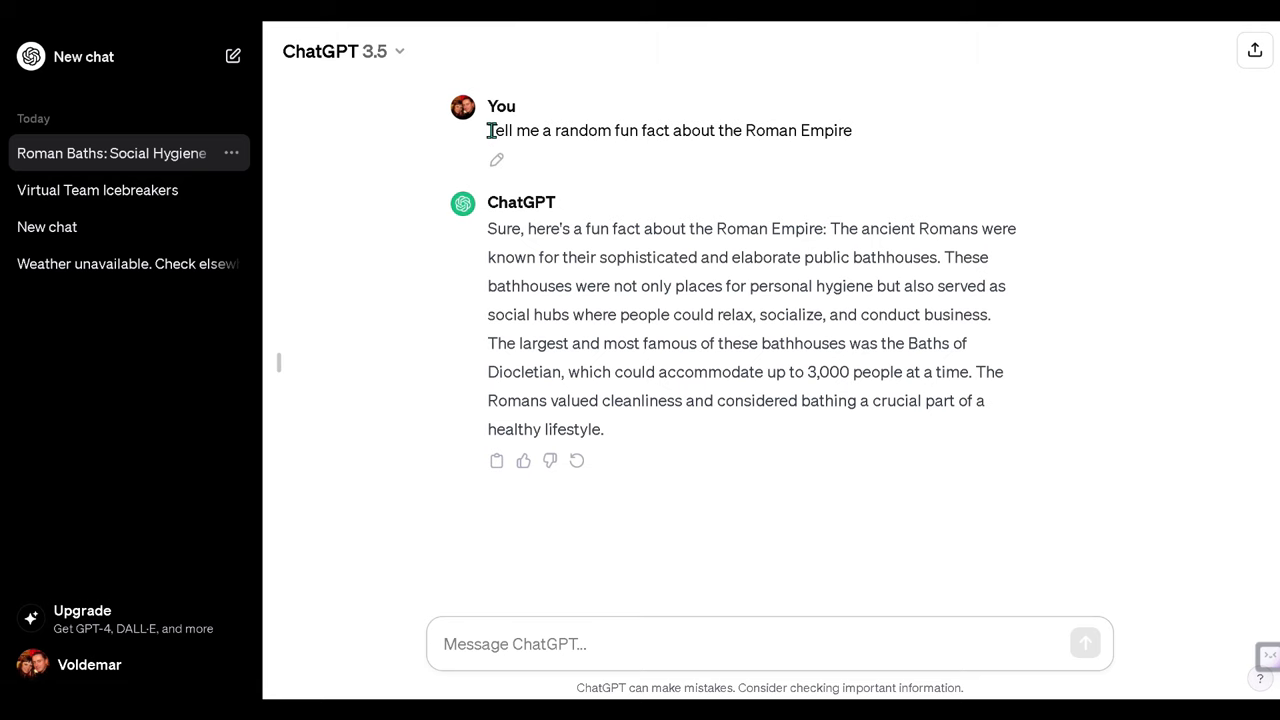
- Send the prompt 'Tell me a random fun fact about the Roman Empire'
triple_click(669, 130)
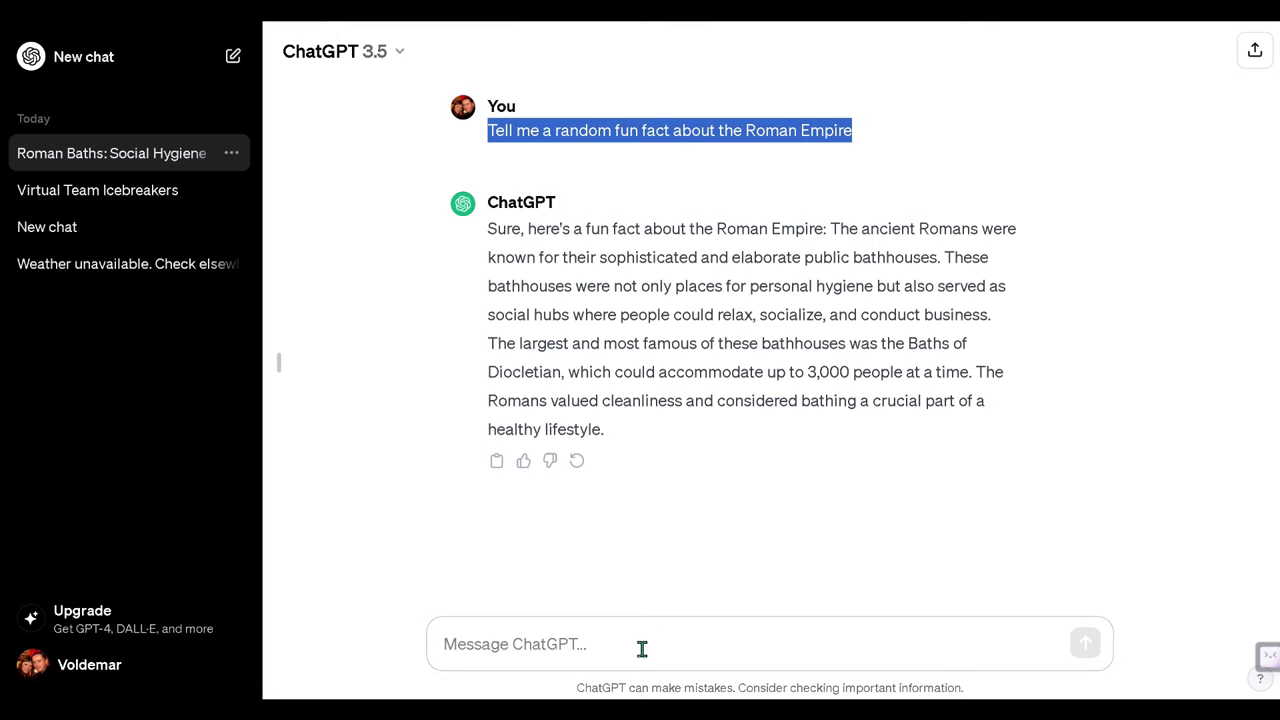
type("Tell me a random fun fact about the Roman Empire")
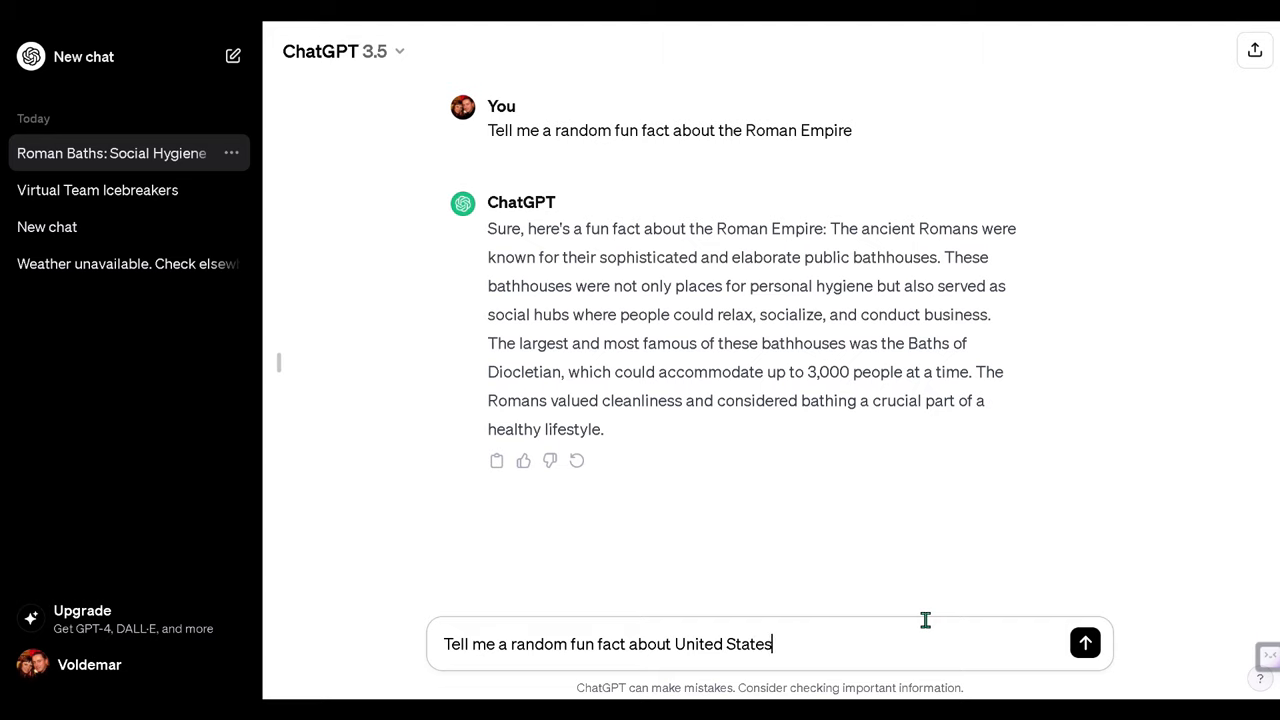
left_click(1085, 643)
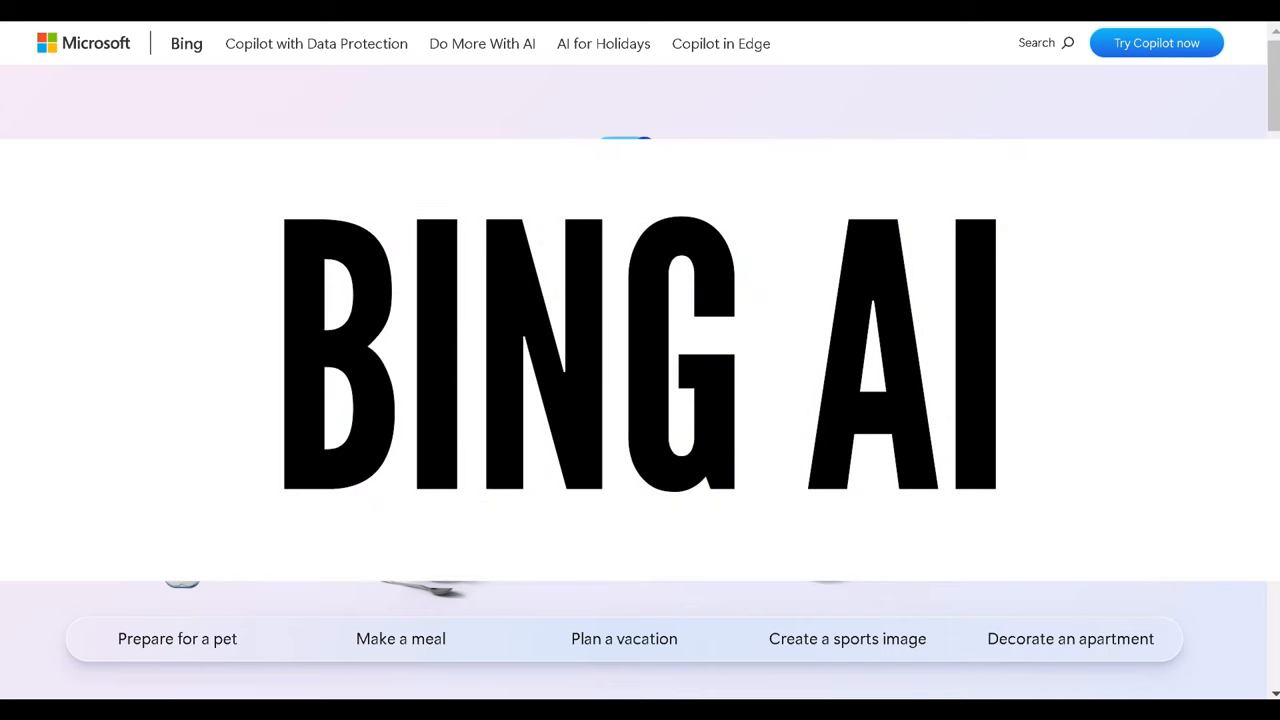
- Scroll the Copilot in Bing landing page down to the FAQ and back to the top
scroll("down", 3)
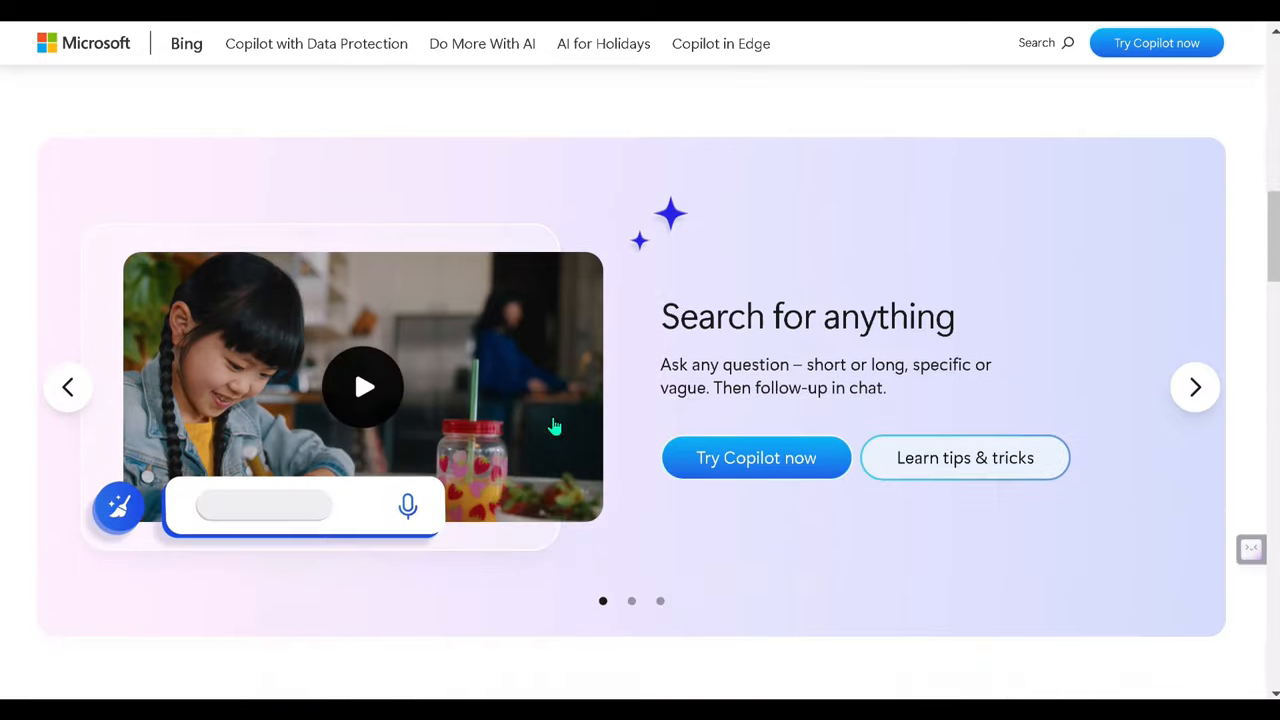
left_click(1195, 387)
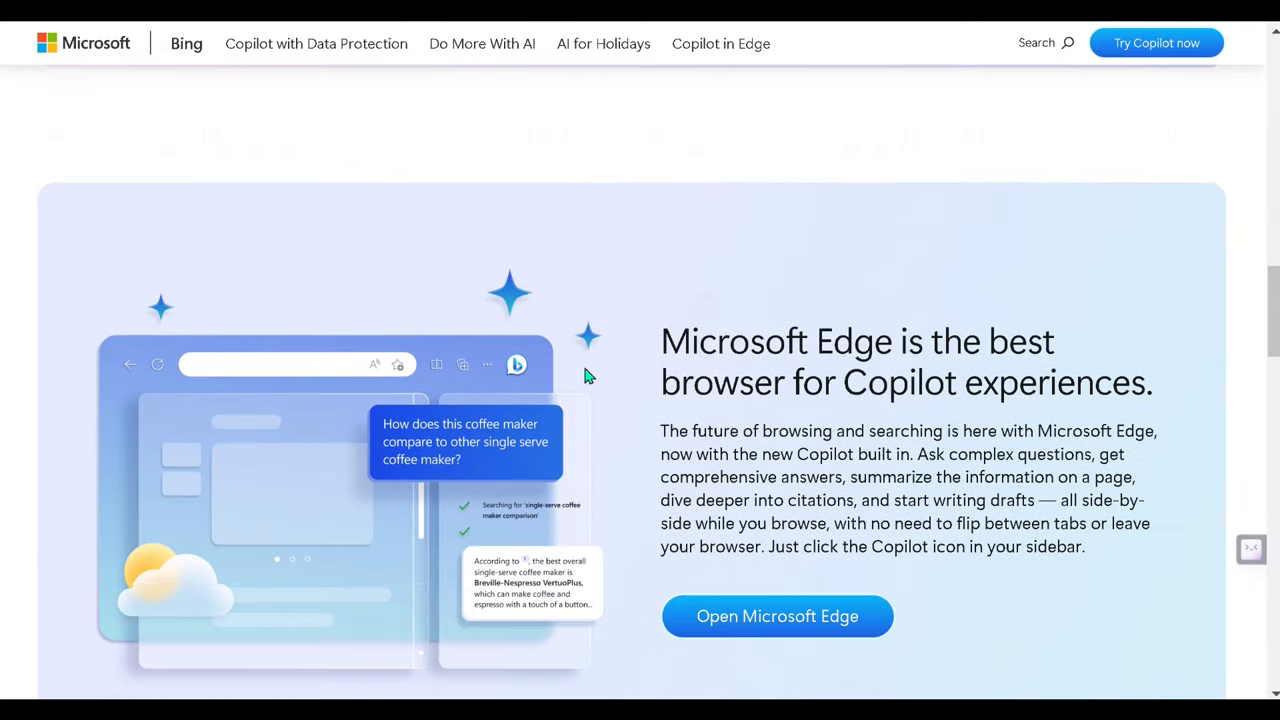
scroll("down", 3)
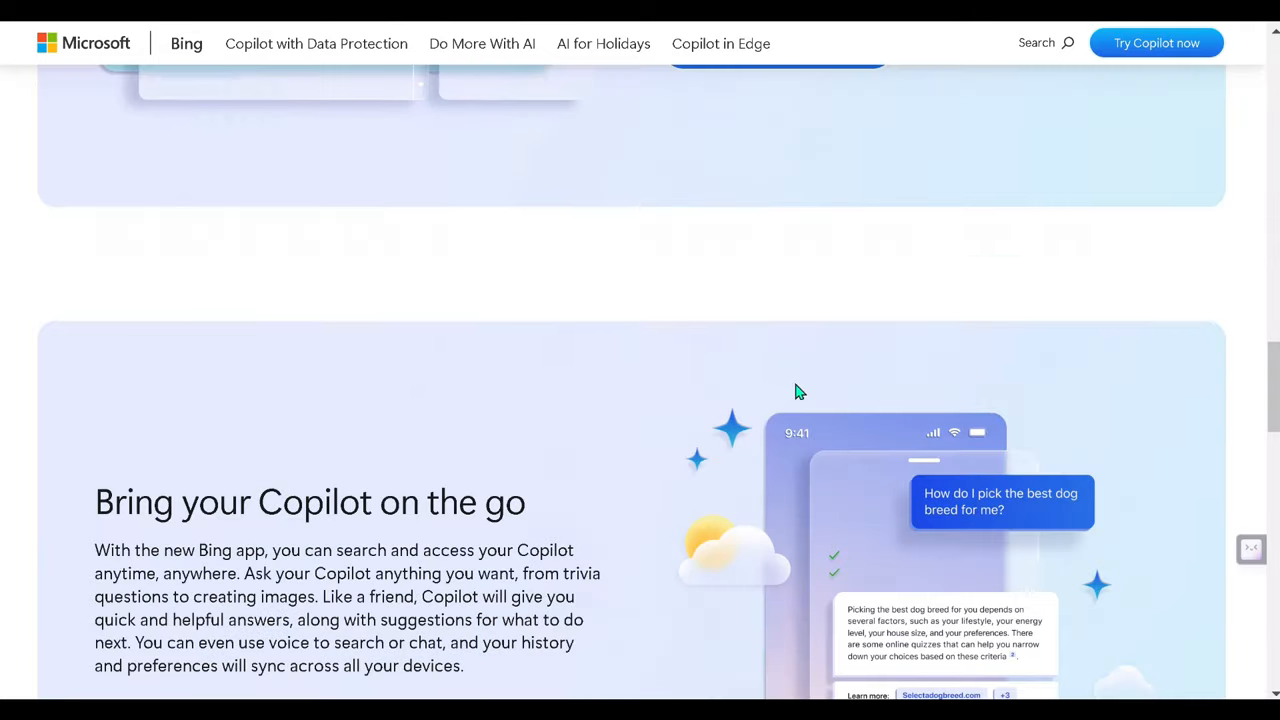
scroll("down", 3)
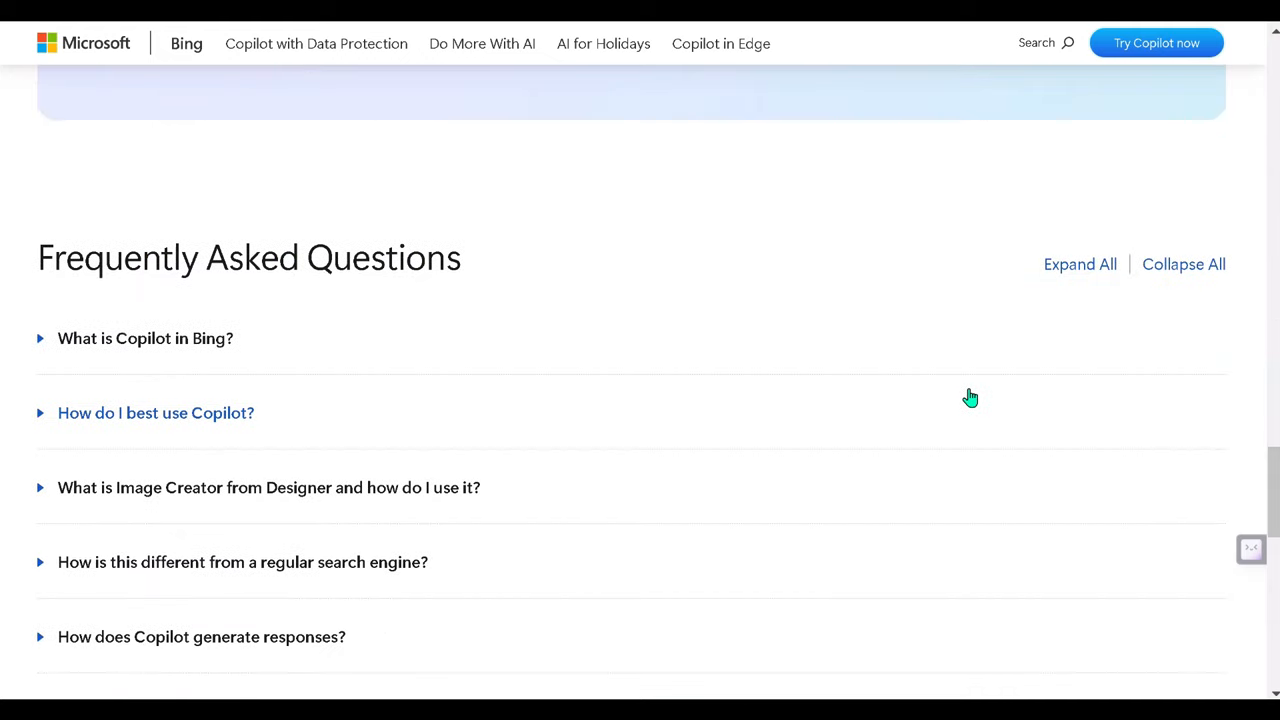
scroll("up", 3)
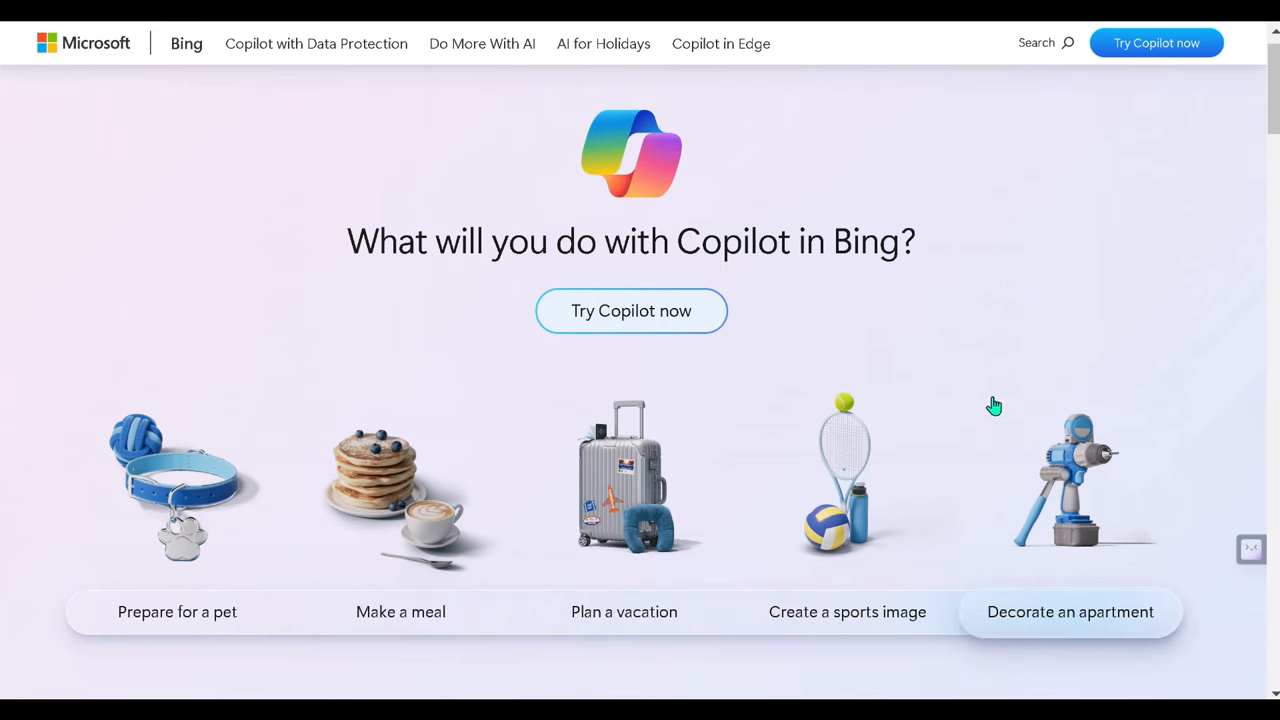
- Try the sports image example with a goat wearing a #10 jersey, then scroll down
left_click(847, 611)
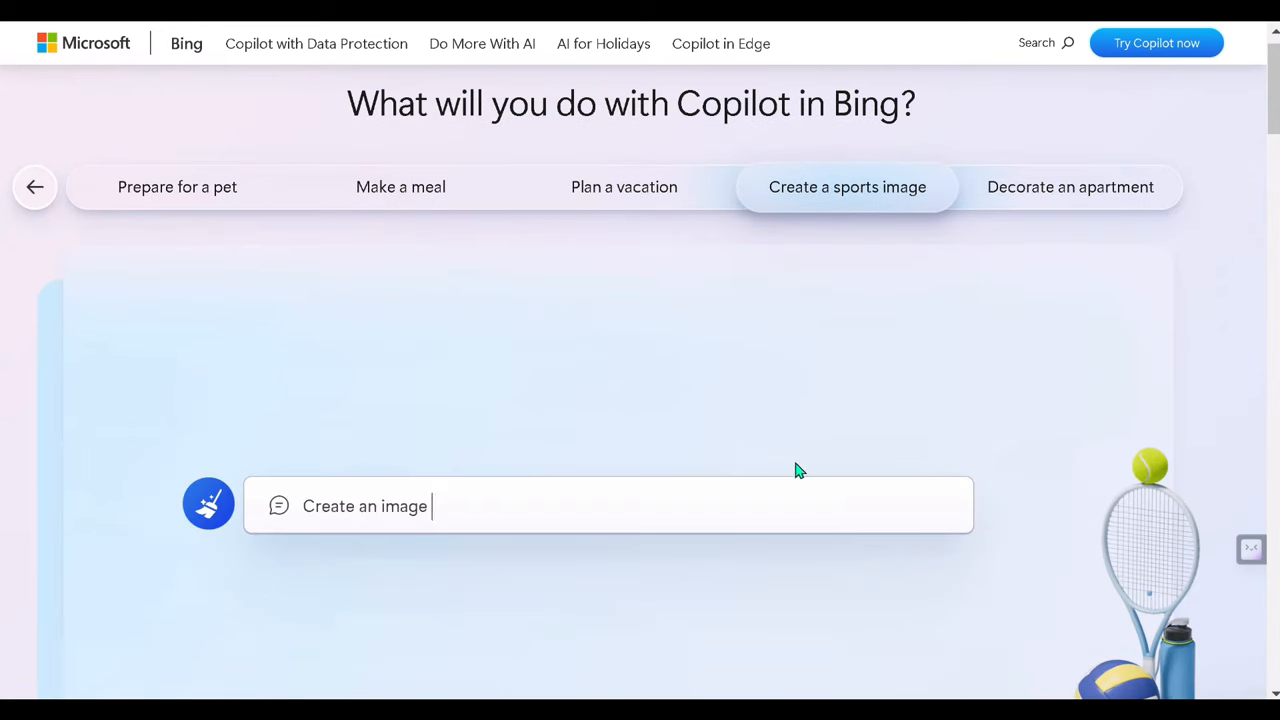
type("Create an image of a goat wearing a jersey with the #10. Have them stan")
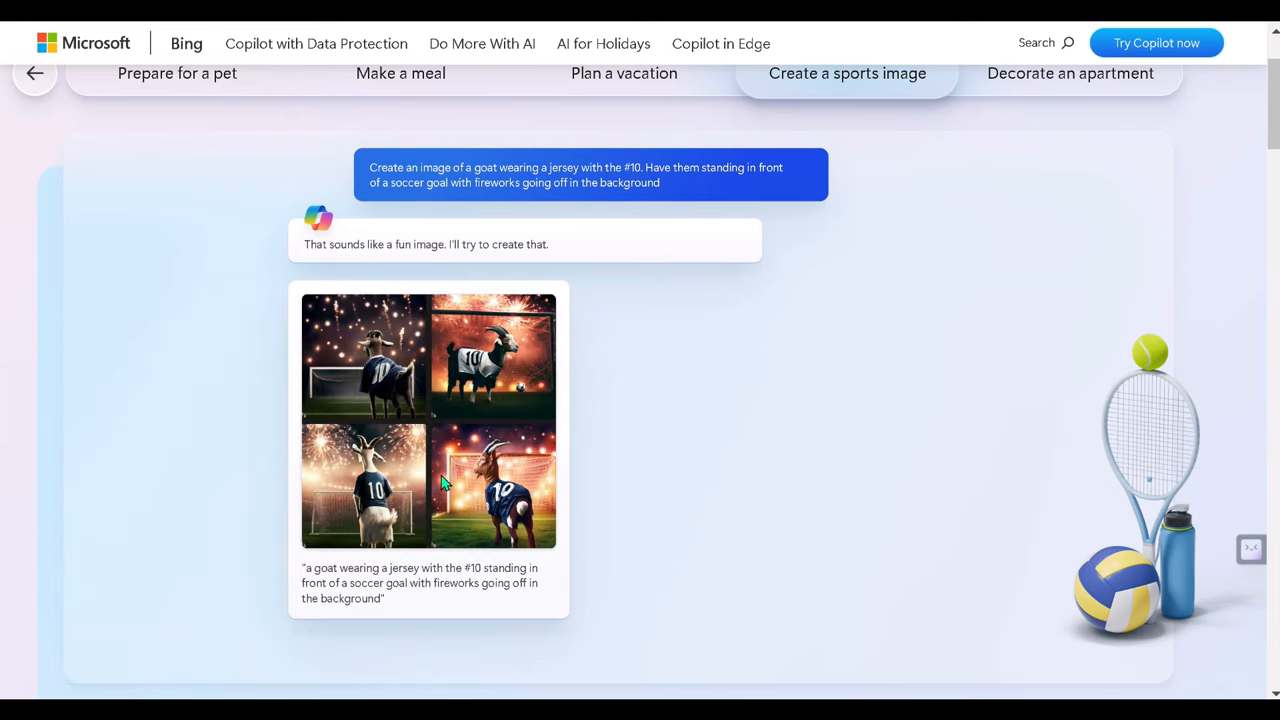
scroll("down", 3)
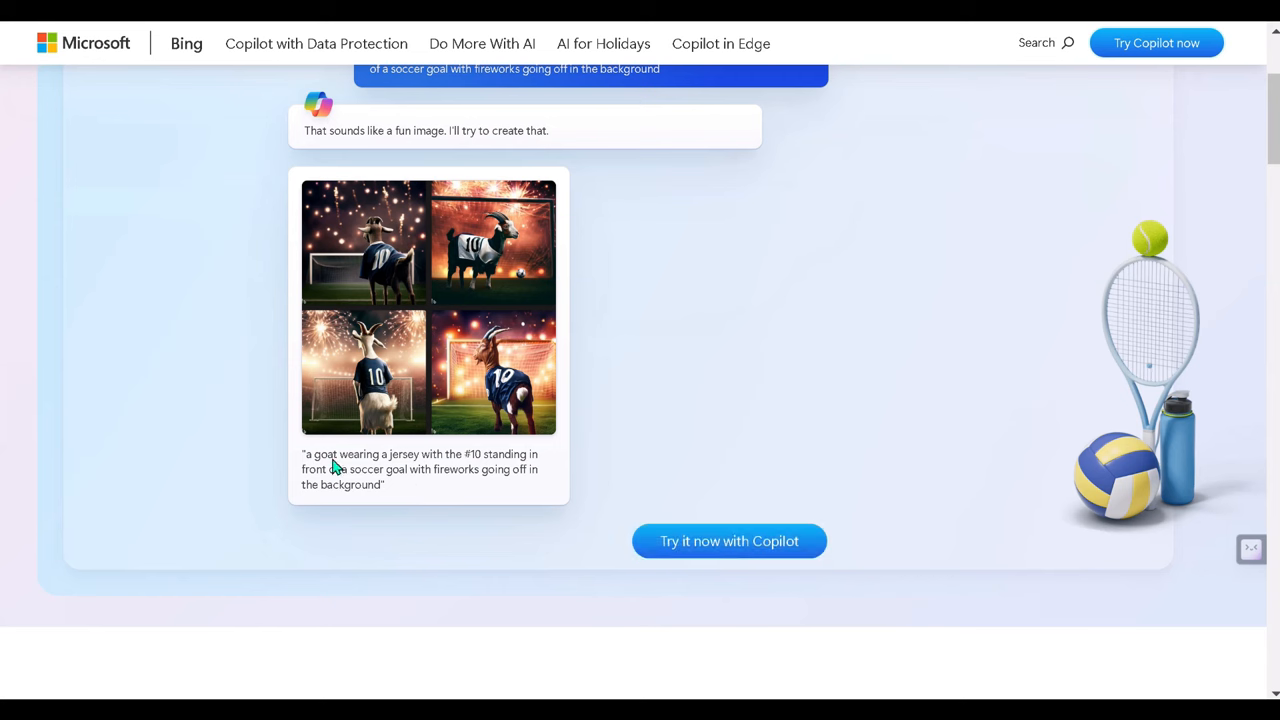
mouse_move(430, 456)
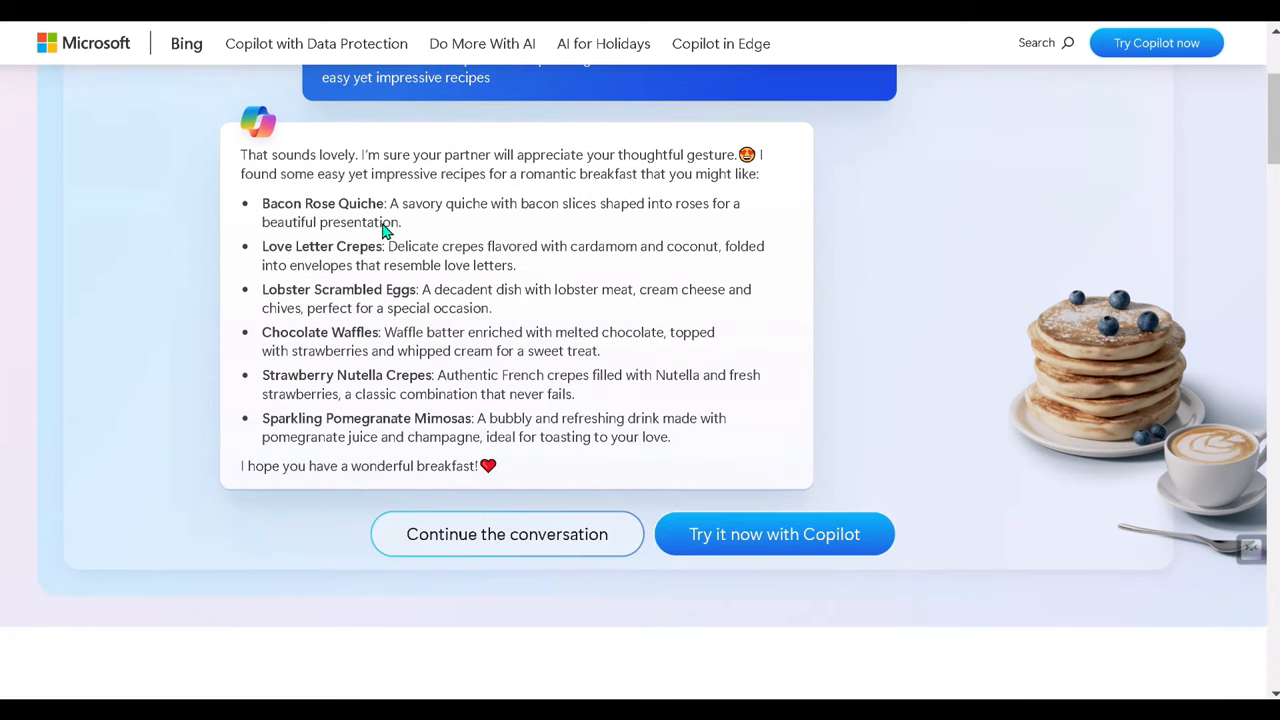
mouse_move(530, 466)
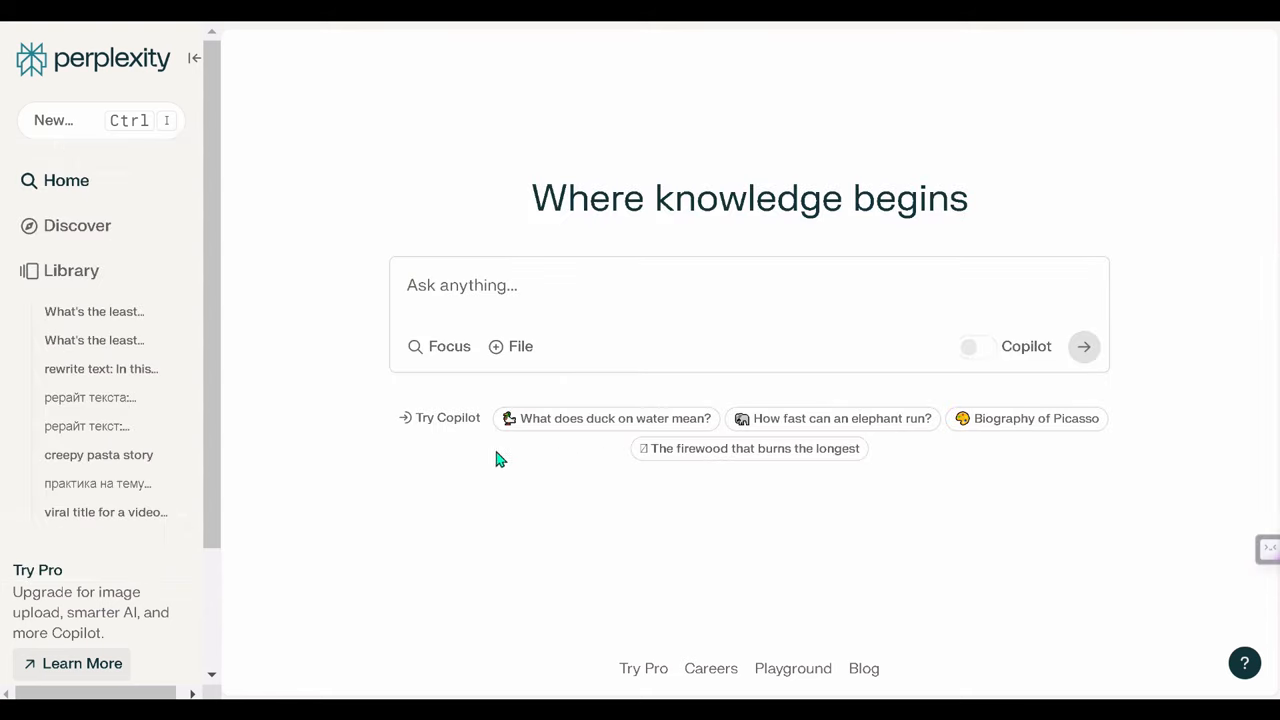
- Ask Copilot the 'Plan a 5-day trip to Paris' suggestion, then return to Home
left_click(615, 418)
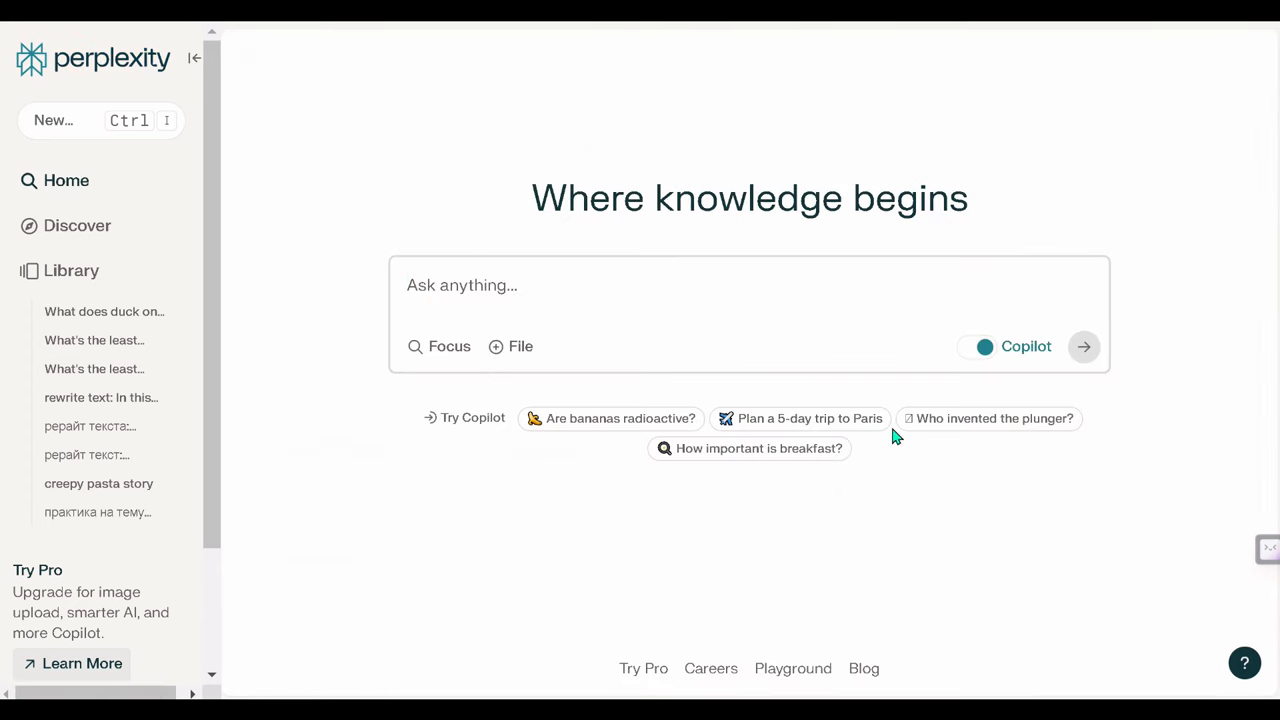
left_click(809, 418)
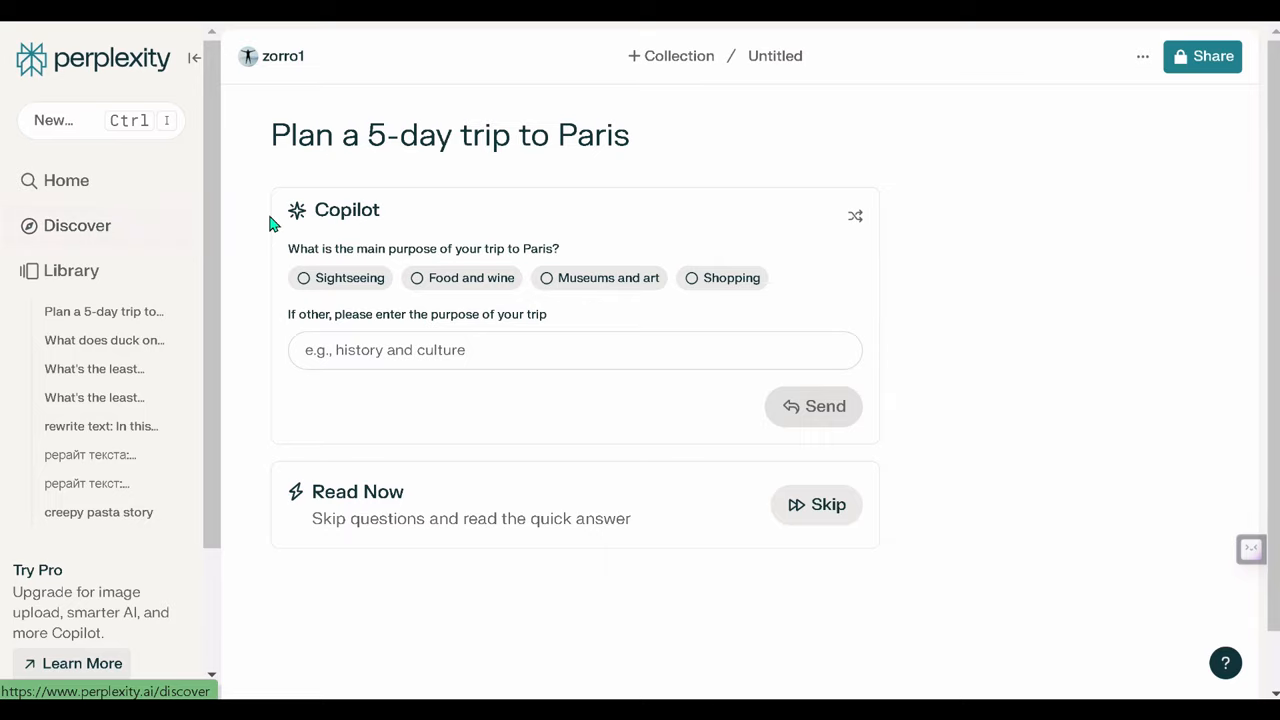
left_click(77, 225)
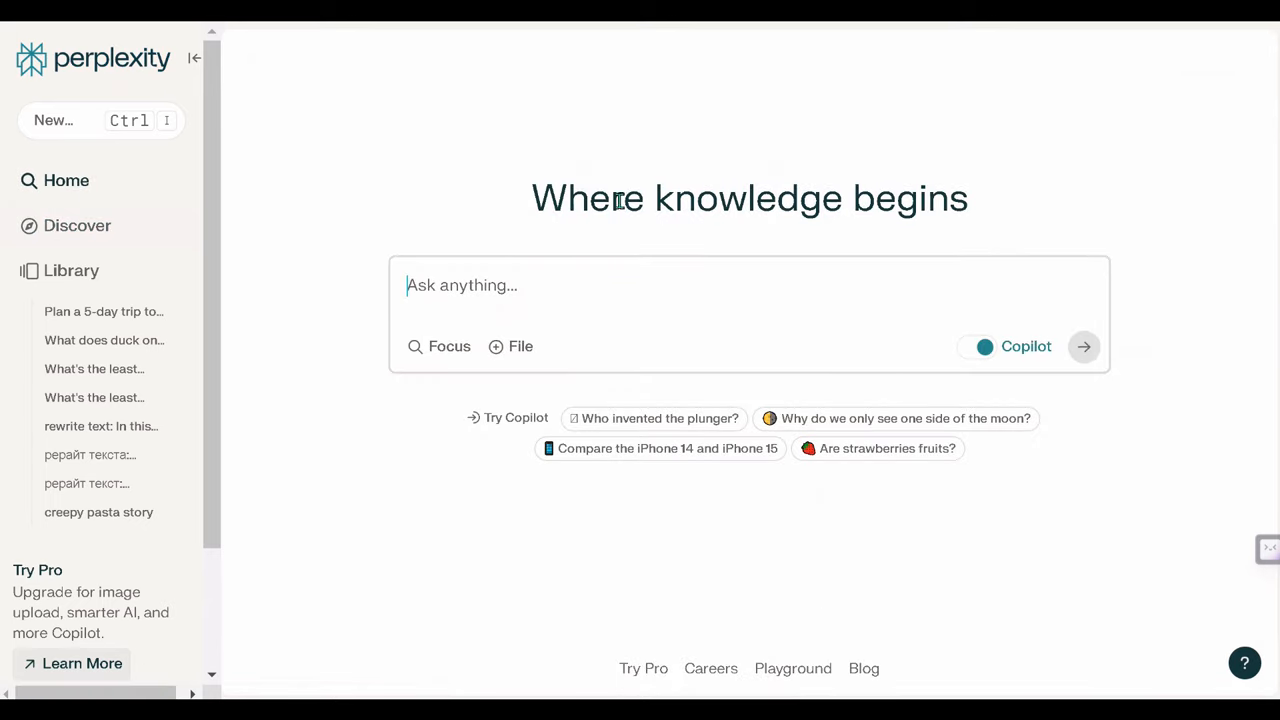
mouse_move(903, 470)
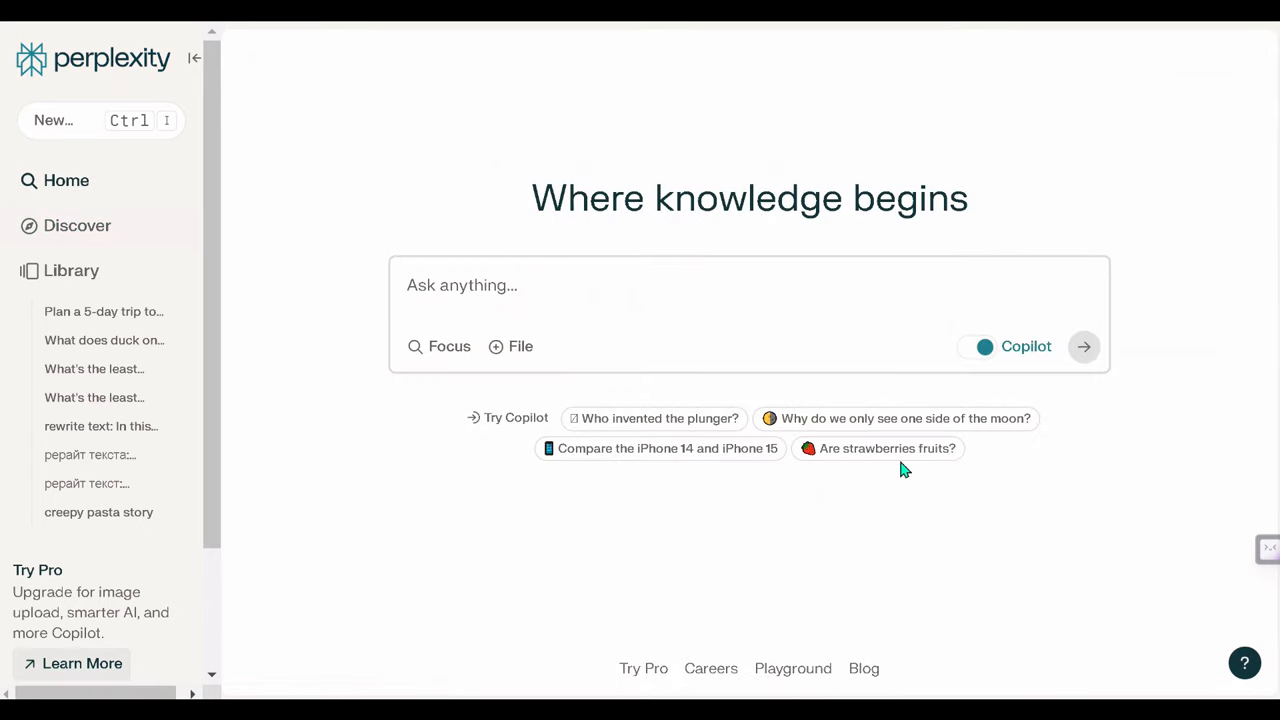
left_click(878, 448)
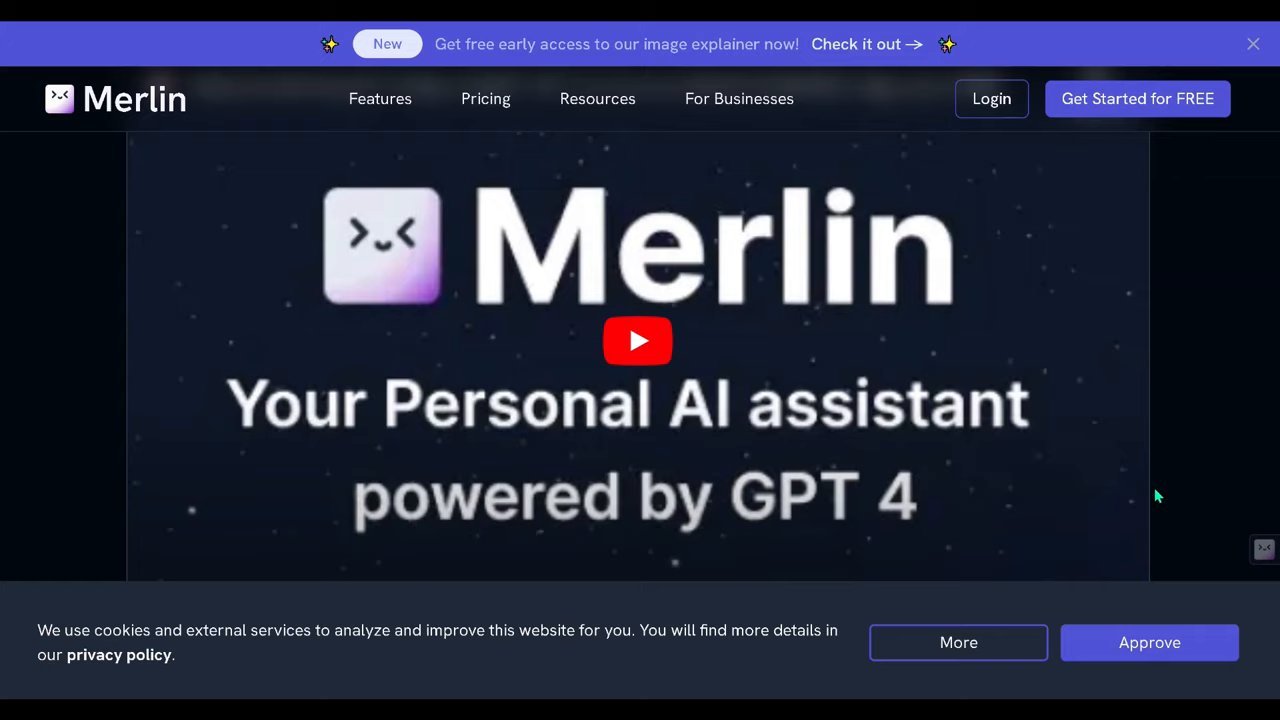
- Scroll getmerlin.in past the setup steps and feature tiles to the FAQ
scroll("down", 3)
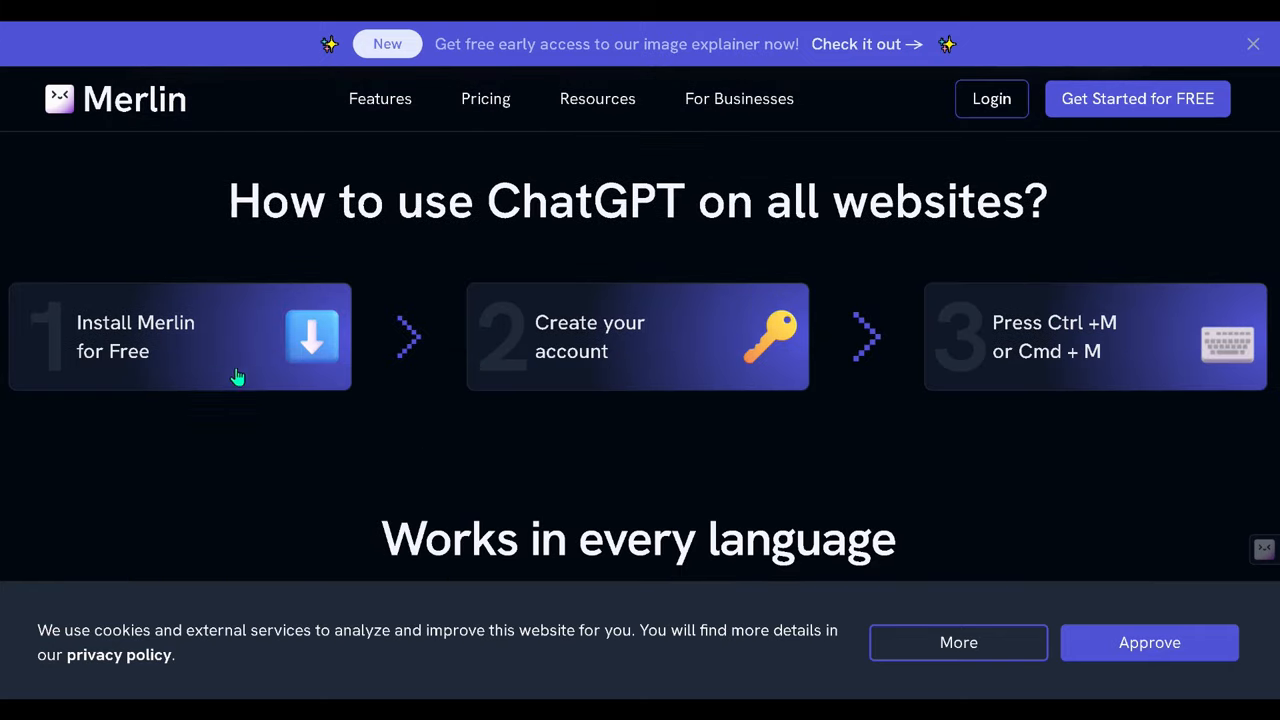
scroll("down", 3)
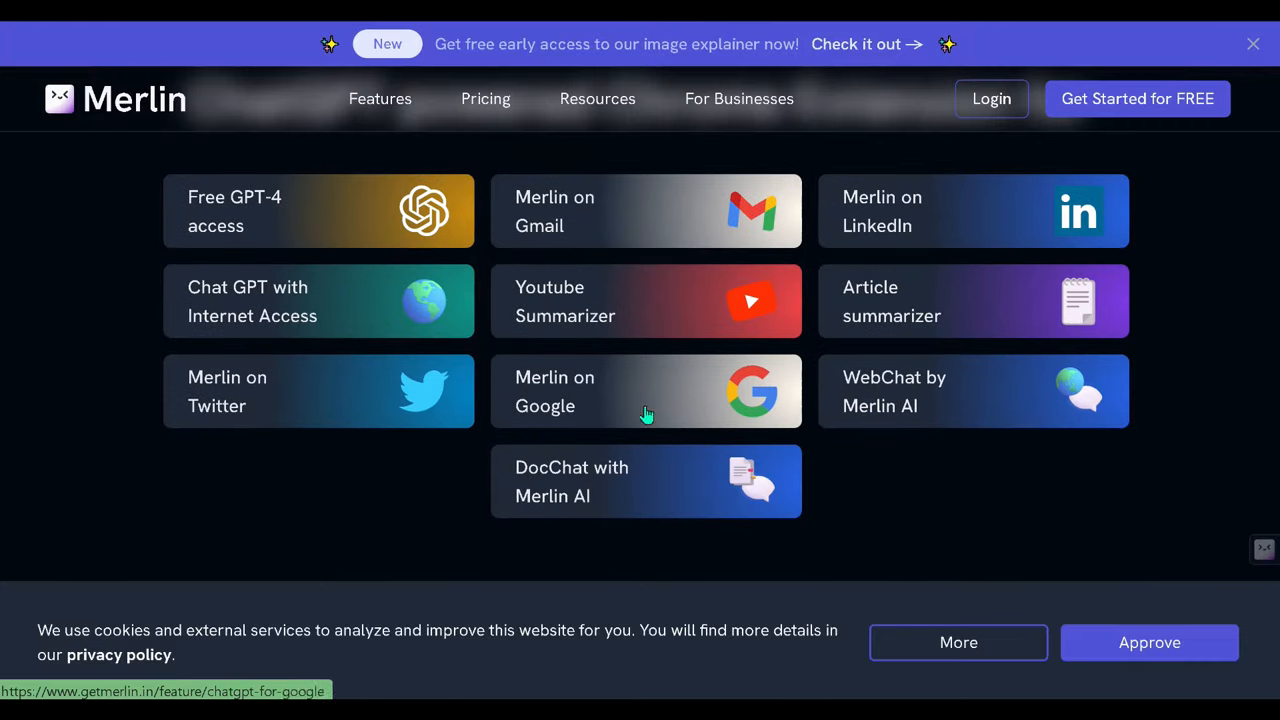
scroll("down", 3)
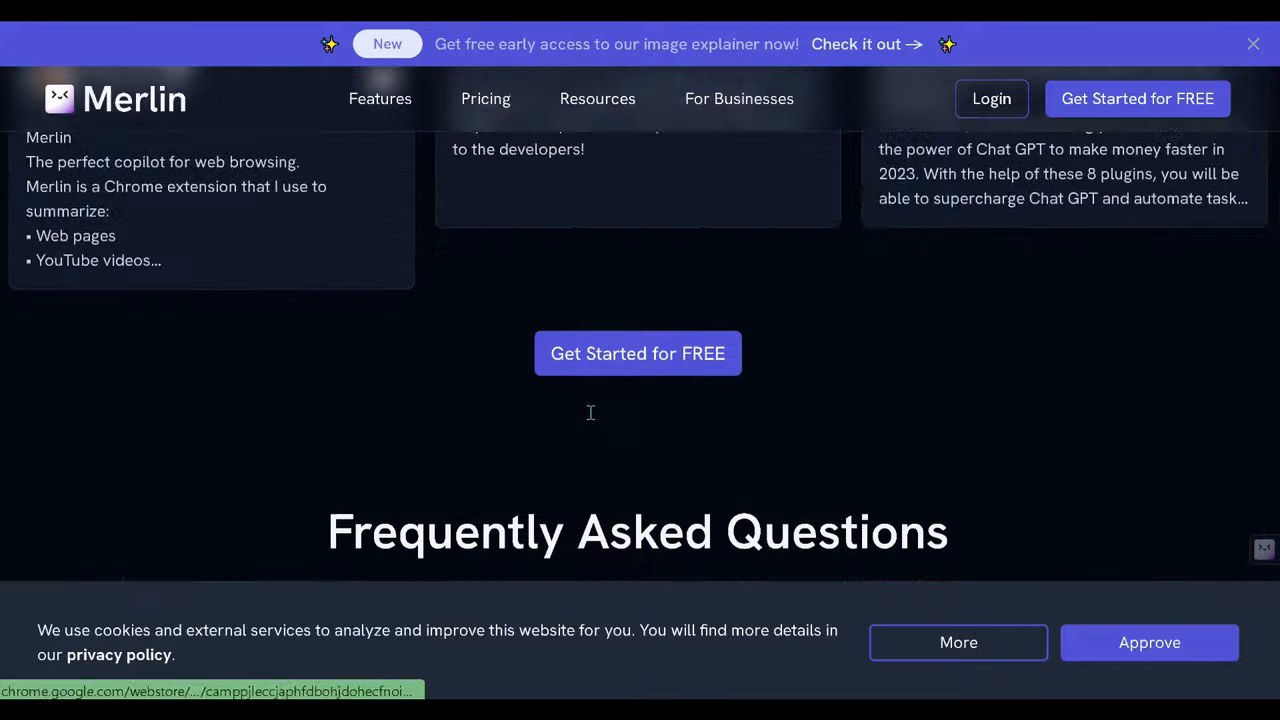
scroll("down", 3)
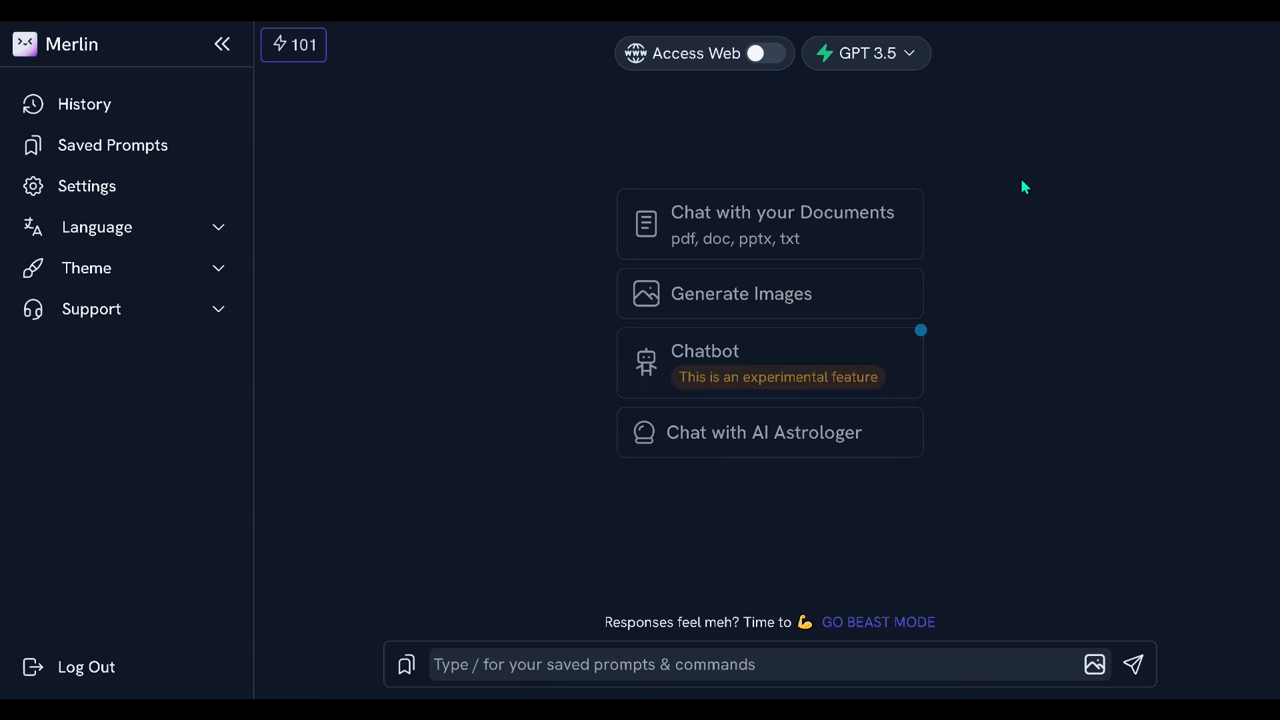
- Choose GPT 4 in Merlin's model dropdown, then expand and collapse the Language list
left_click(864, 53)
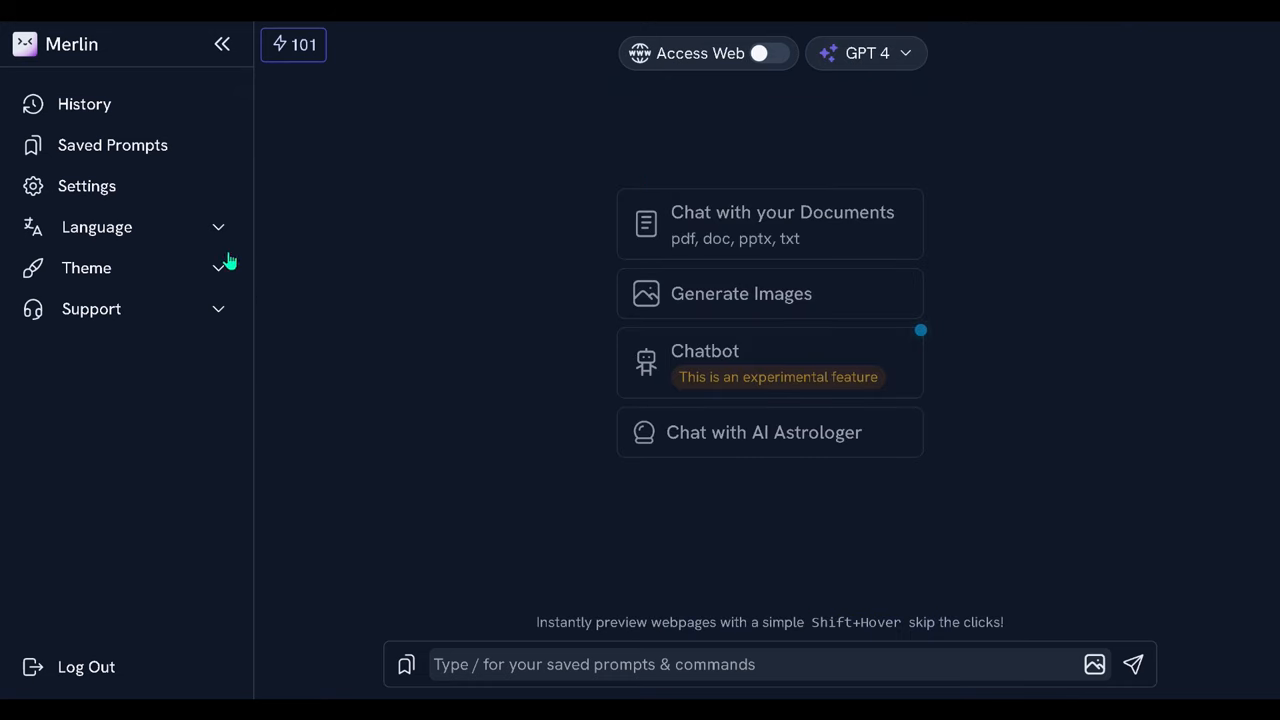
left_click(96, 226)
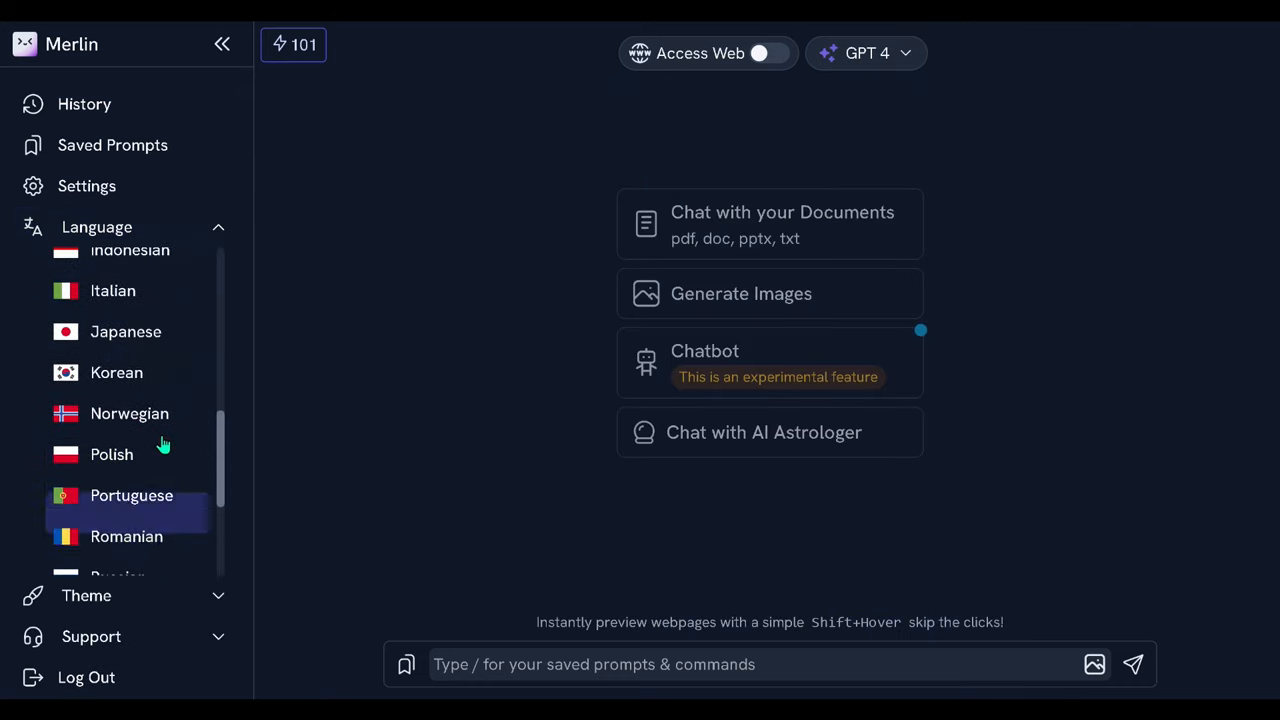
left_click(97, 227)
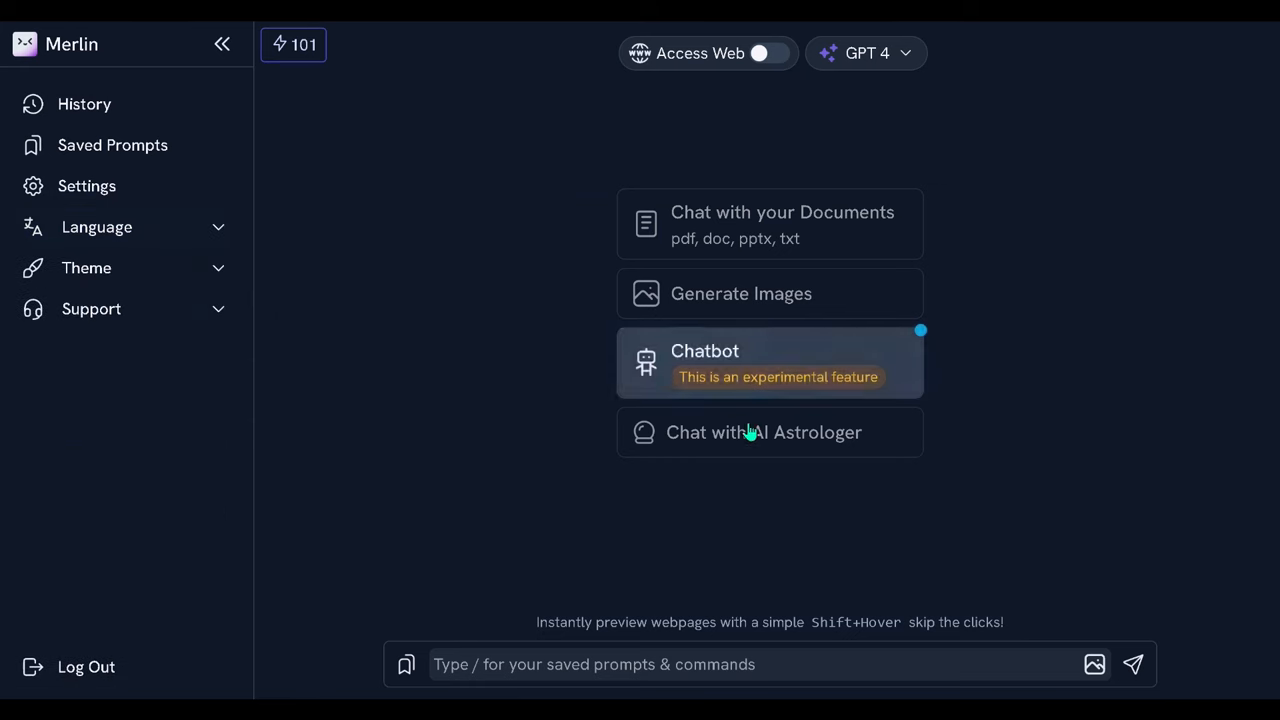